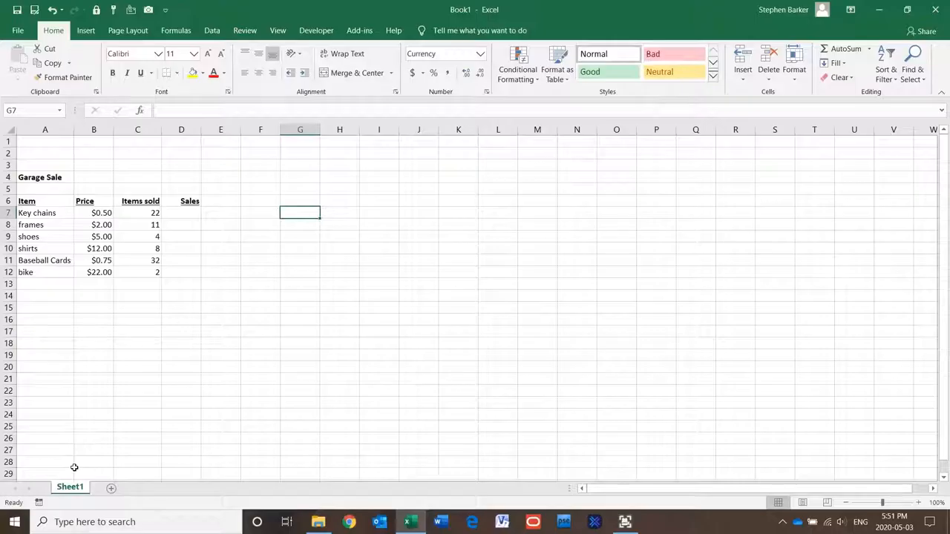
mouse_move(322, 228)
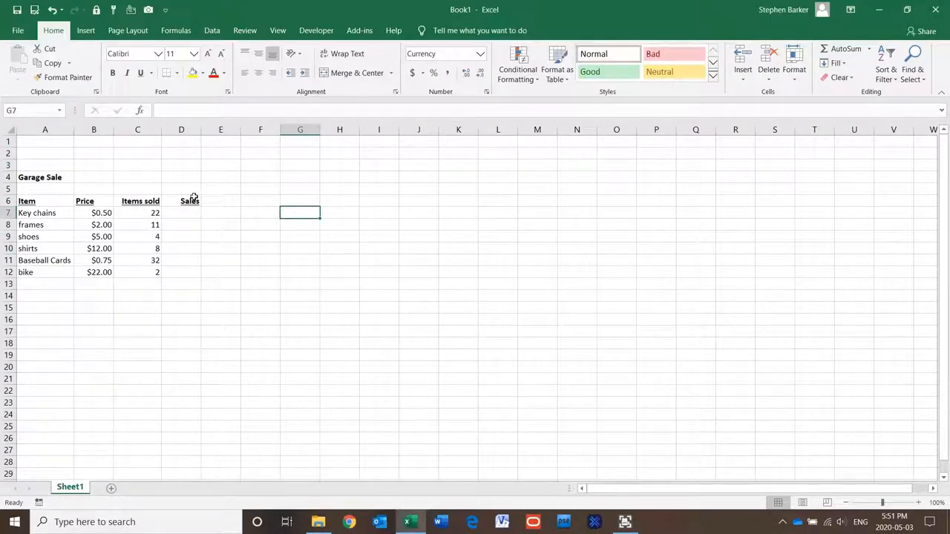
mouse_move(183, 214)
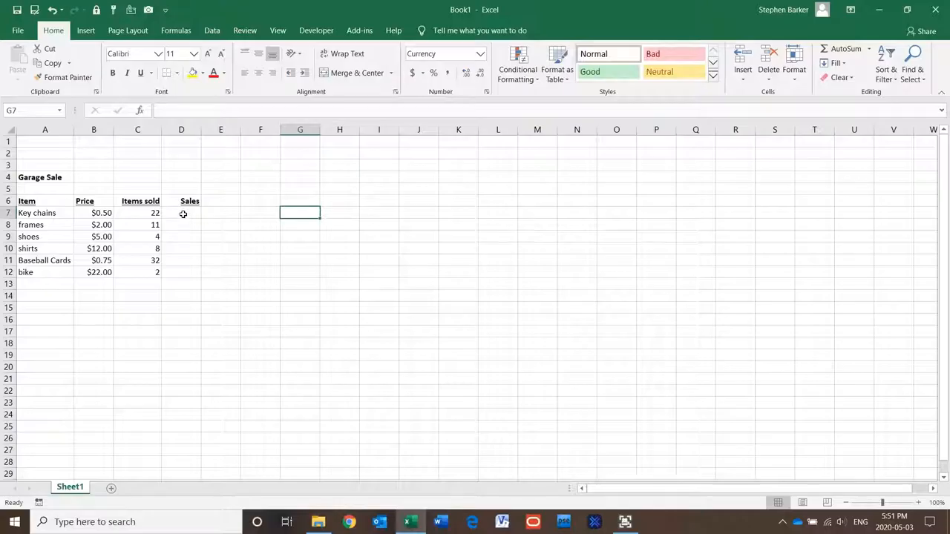
- Enter =B7*C7 in D7 so Key chains Sales shows $11.00, then reselect D7
left_click(181, 214)
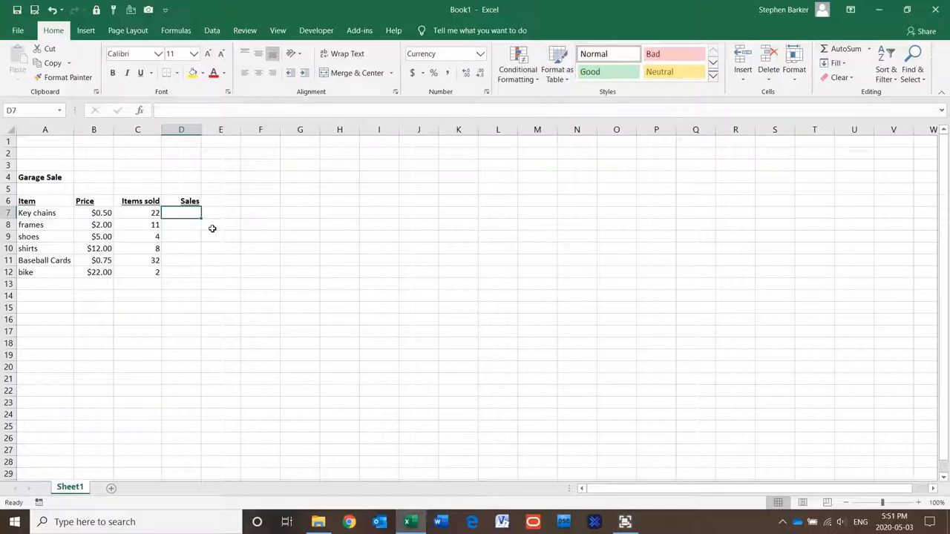
type("=")
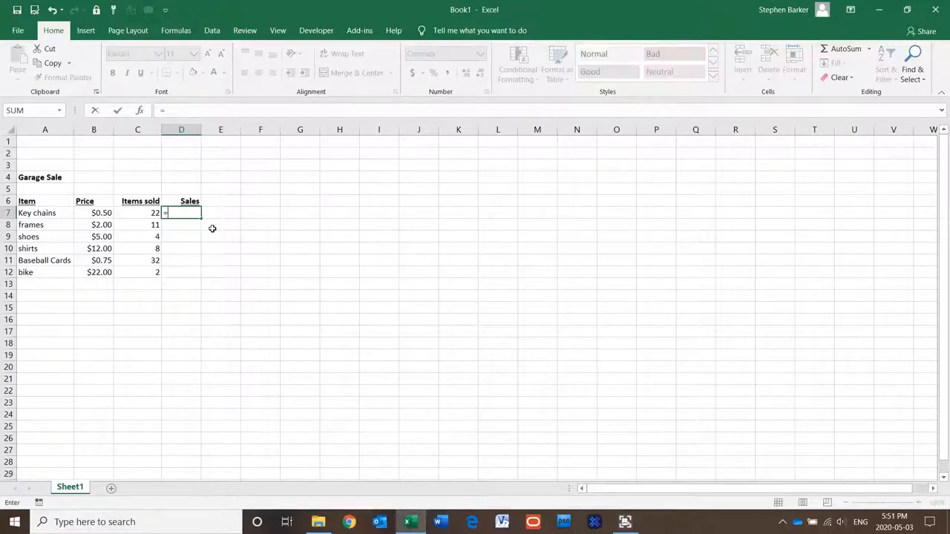
left_click(93, 214)
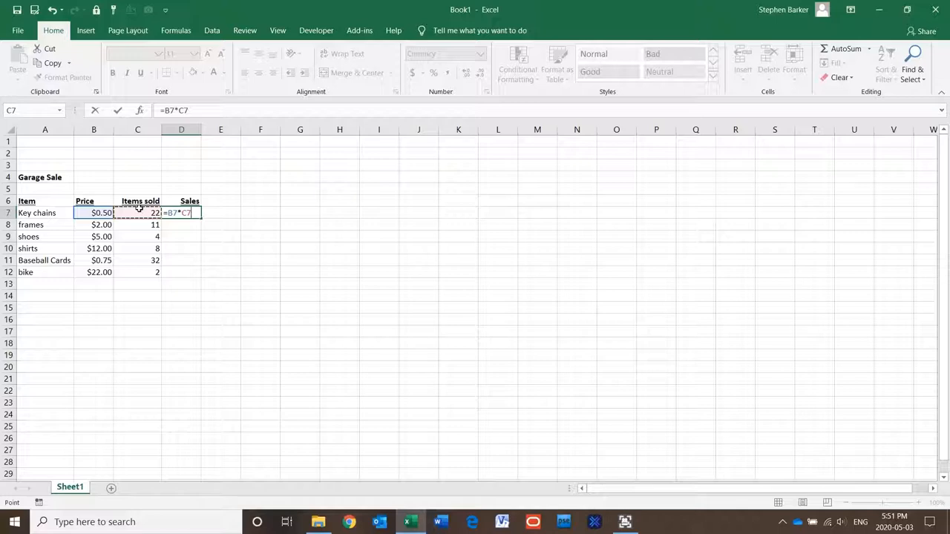
key("Enter")
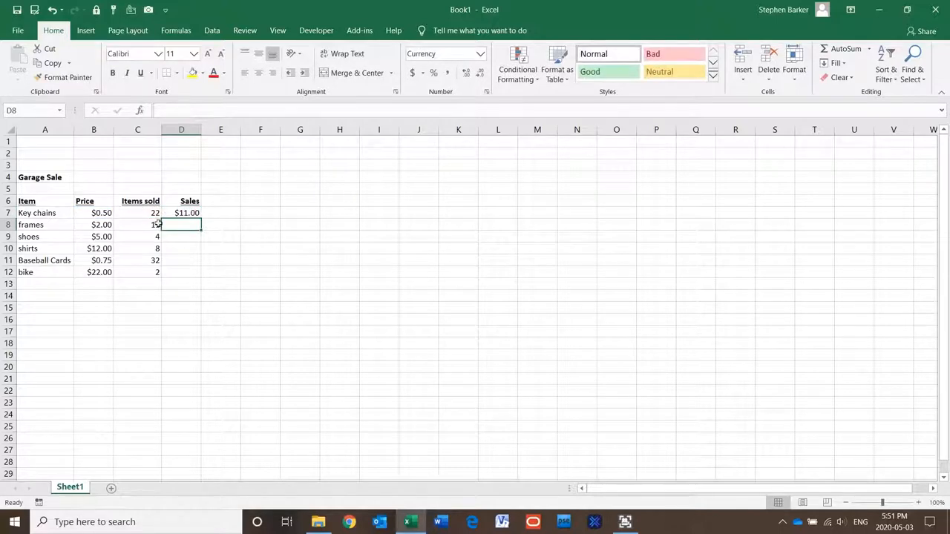
left_click(181, 214)
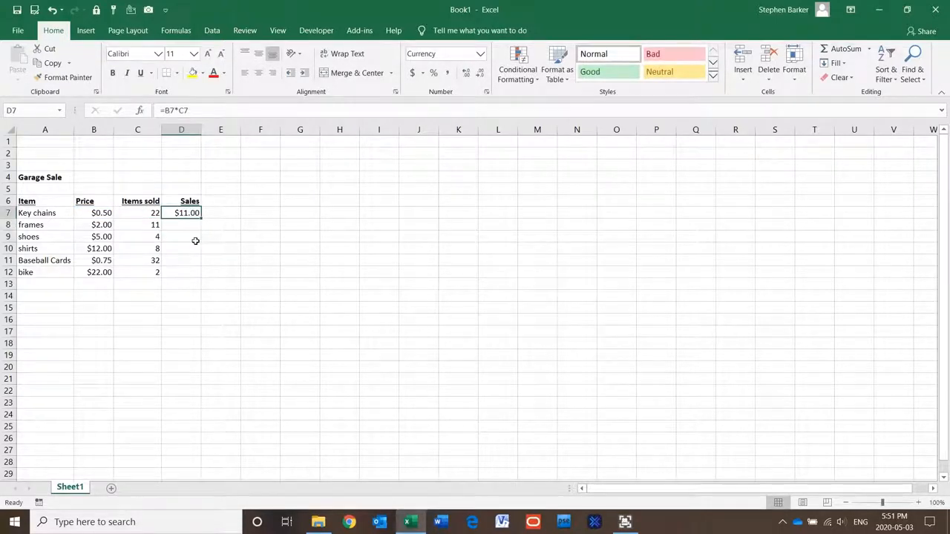
left_click(181, 236)
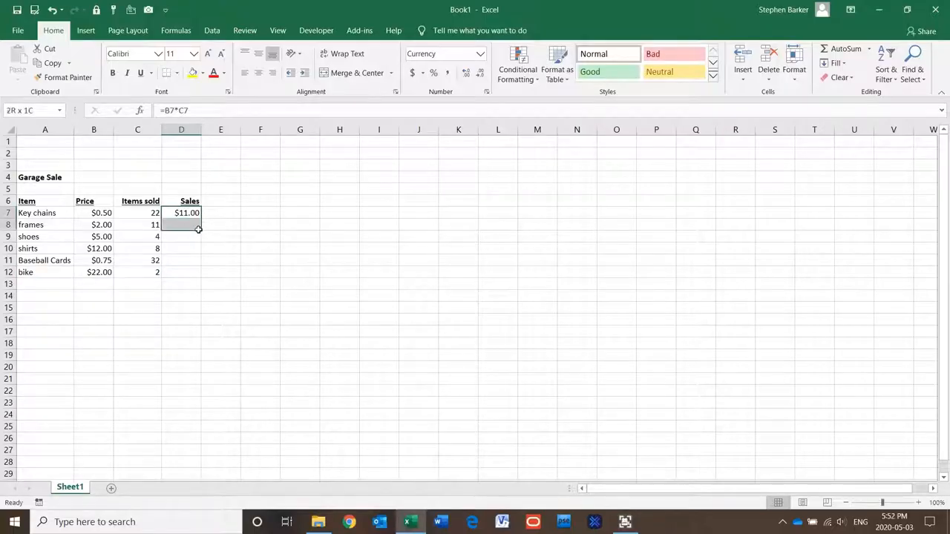
left_click(181, 213)
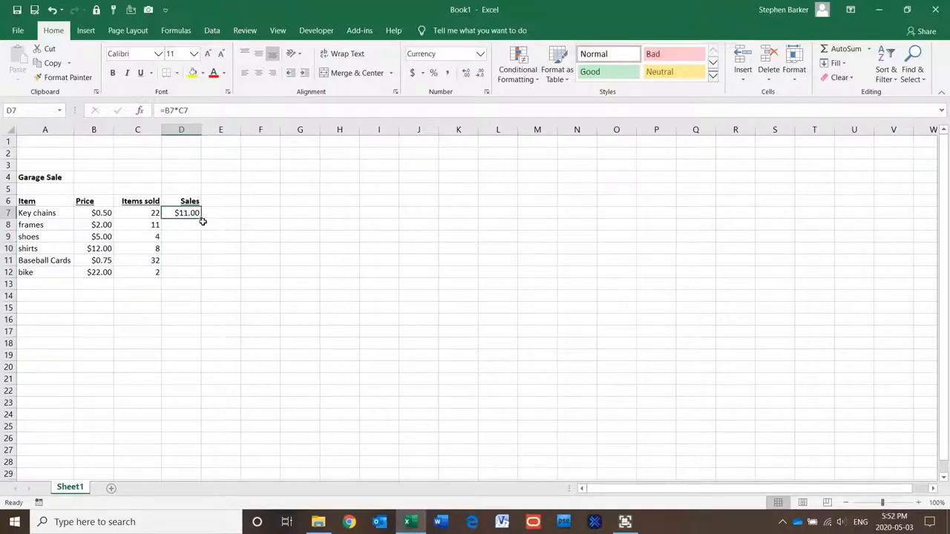
left_click(181, 224)
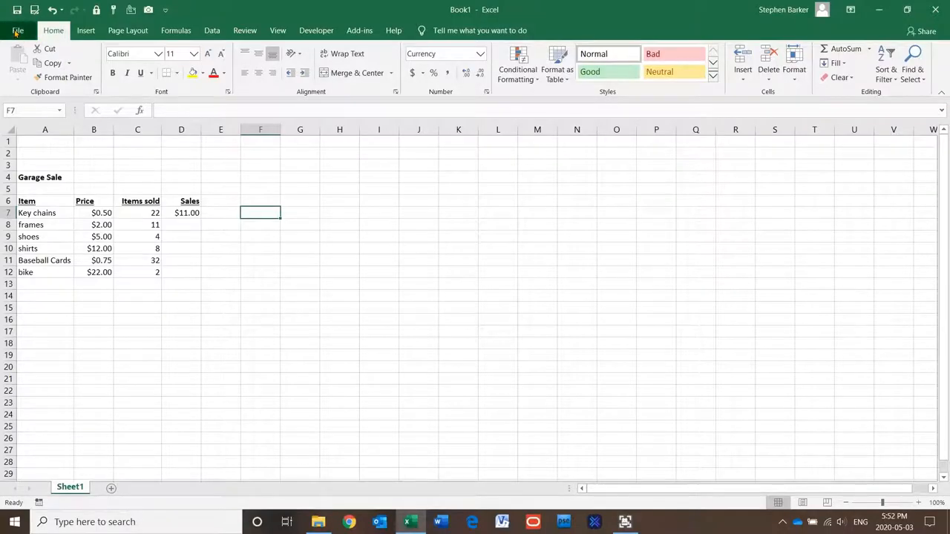
- In Excel Options > Advanced, enable fill handle and cell drag-and-drop with overwrite warning, and apply
left_click(21, 30)
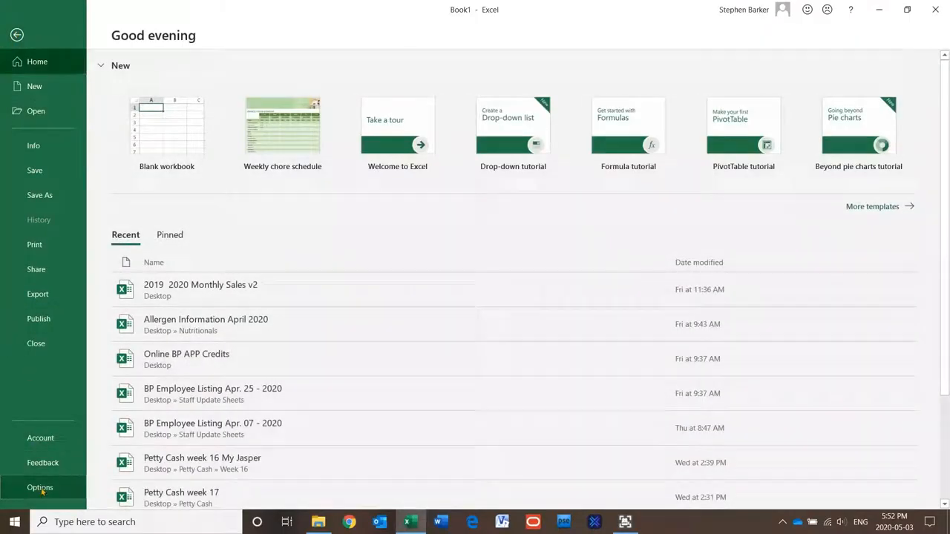
left_click(30, 487)
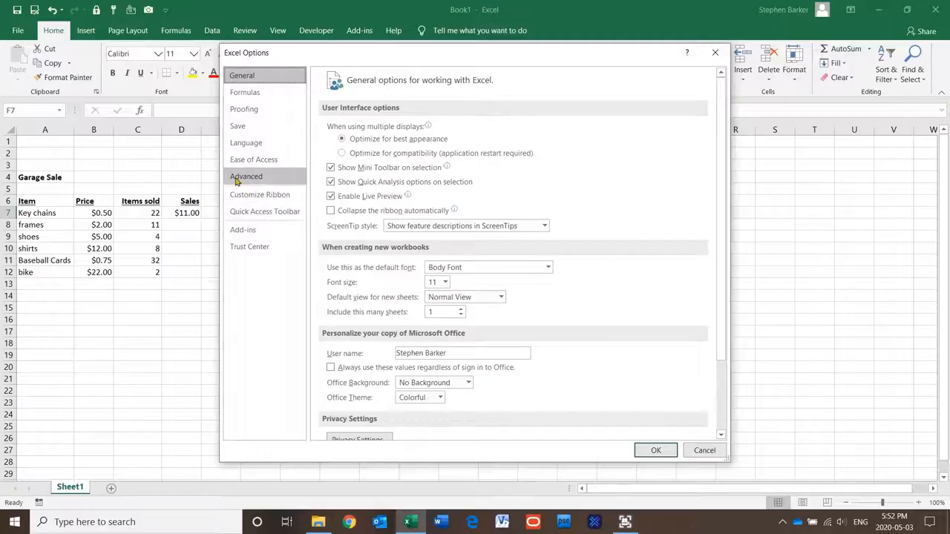
left_click(246, 175)
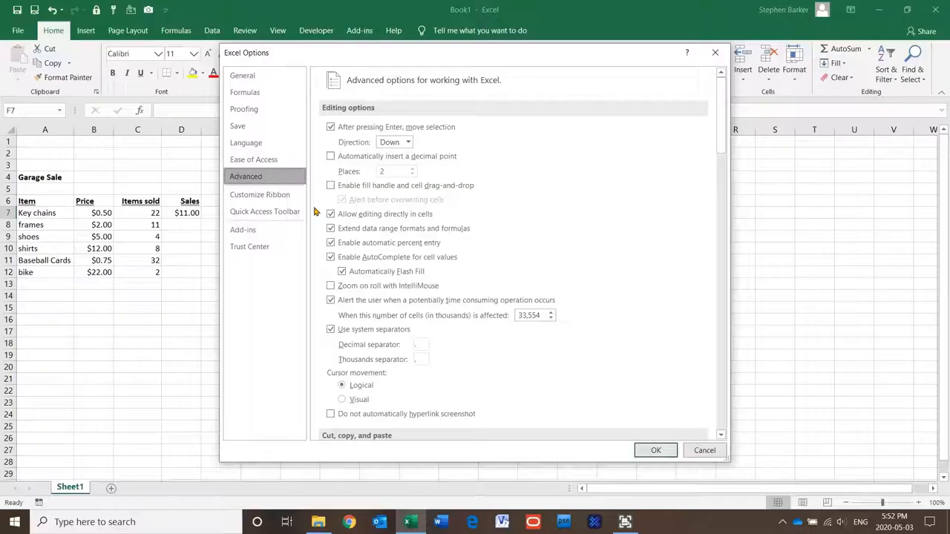
left_click(330, 184)
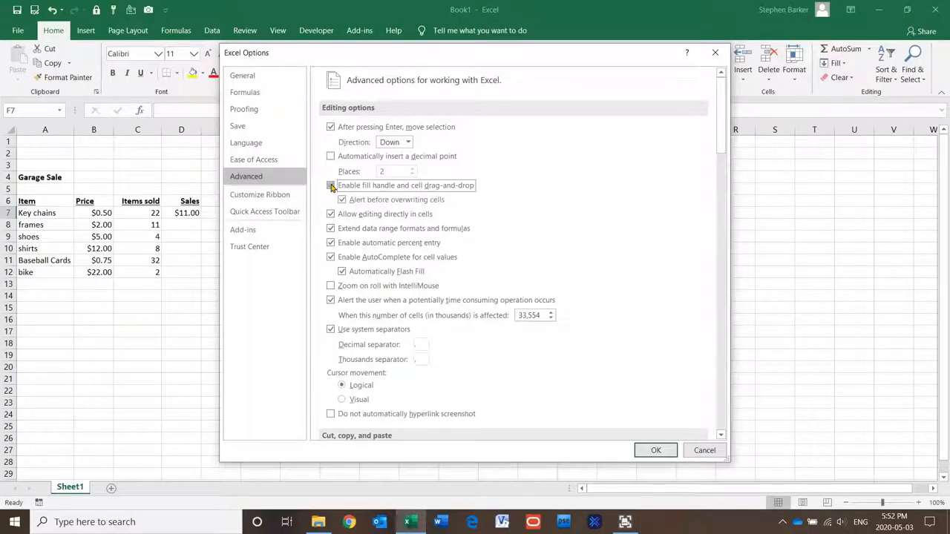
left_click(329, 184)
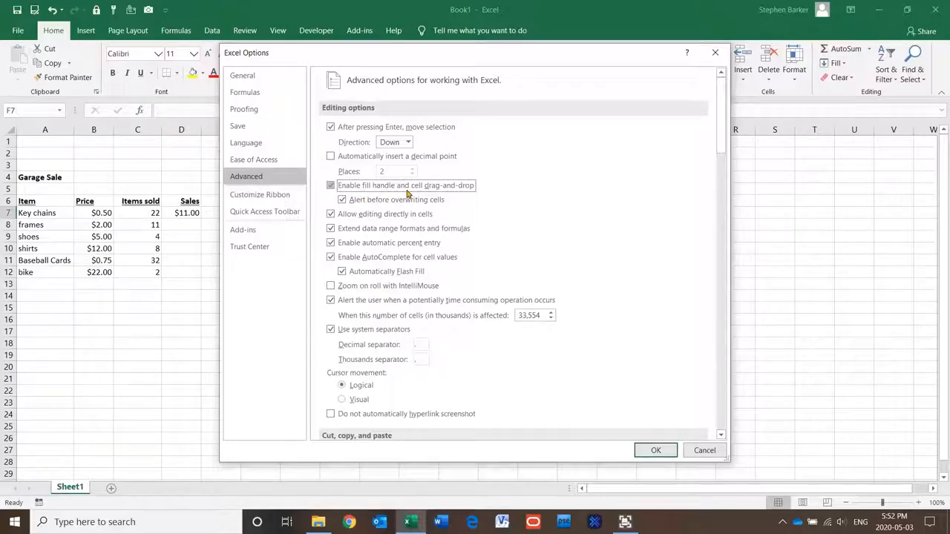
mouse_move(656, 451)
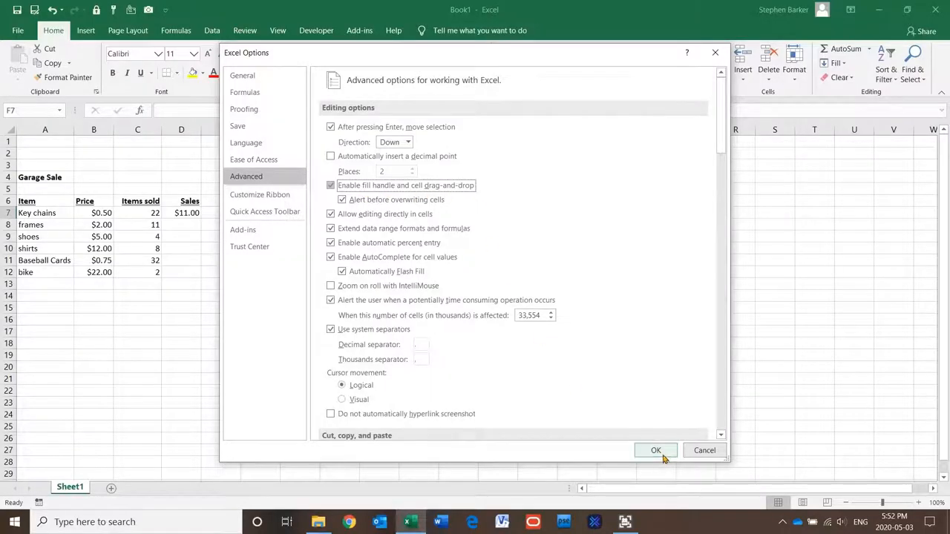
left_click(656, 451)
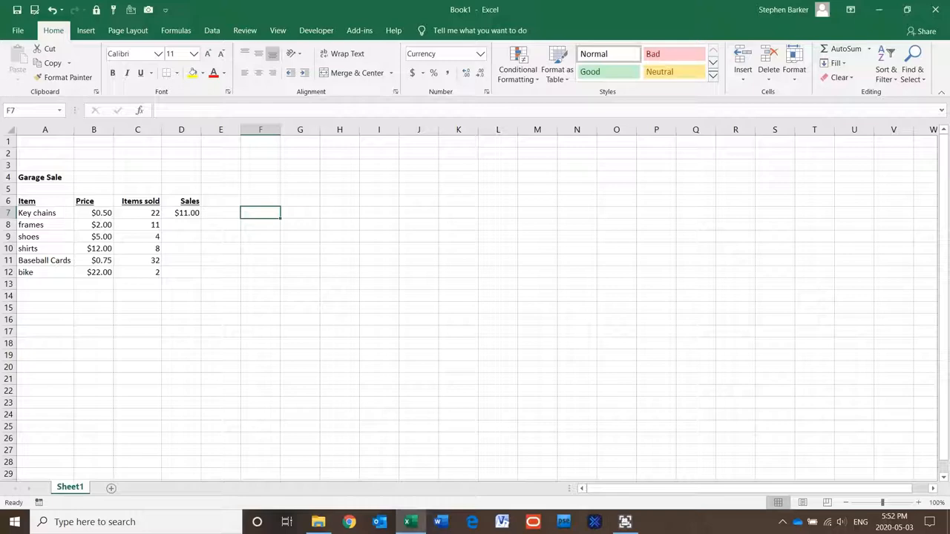
- Select D7 and fill its formula down through D12, giving Sales totals up to $44.00 for bike
left_click(181, 214)
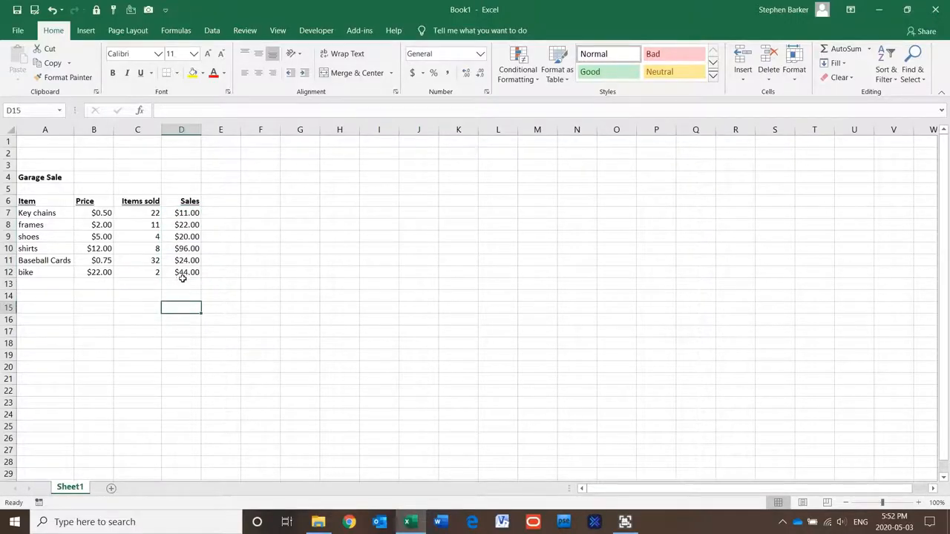
double_click(181, 273)
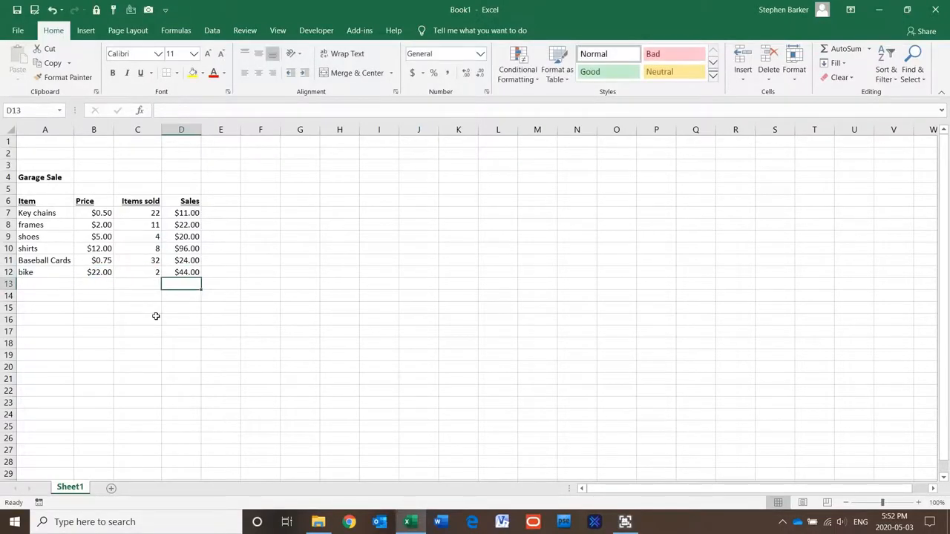
mouse_move(279, 307)
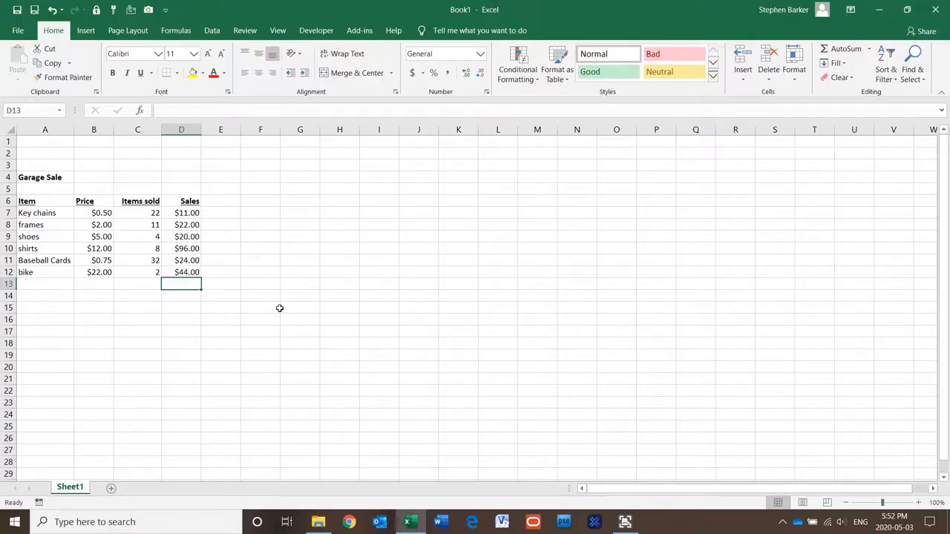